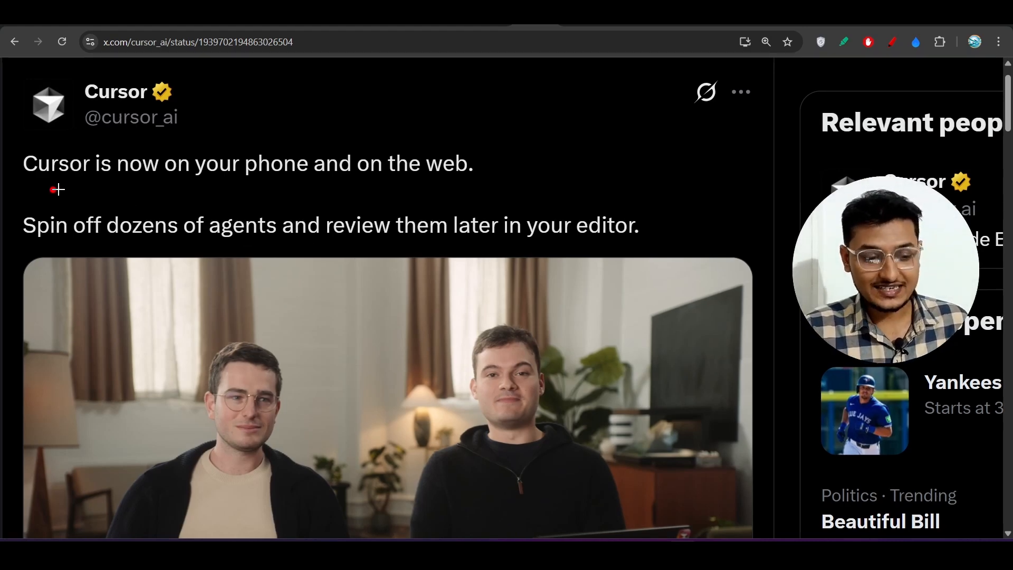
Visit the Cursor account dashboard, then return to the agents list
drag(48, 190, 319, 186)
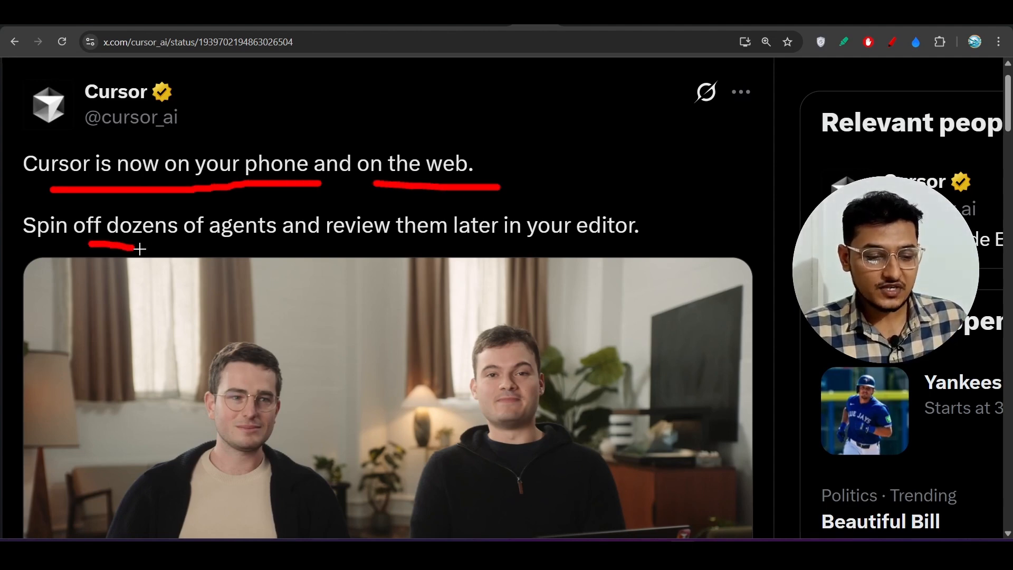
drag(109, 245, 523, 245)
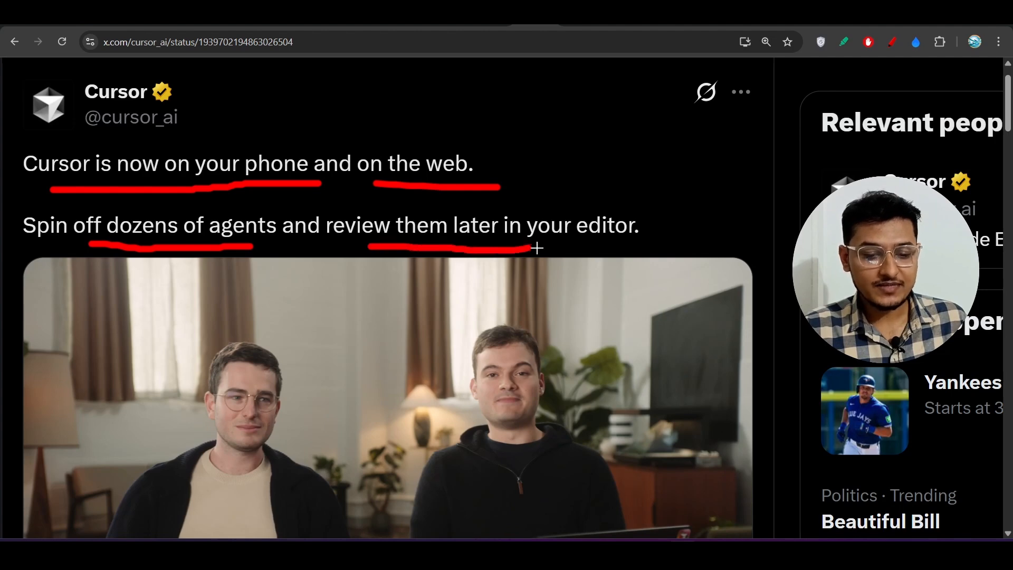
drag(535, 248, 635, 247)
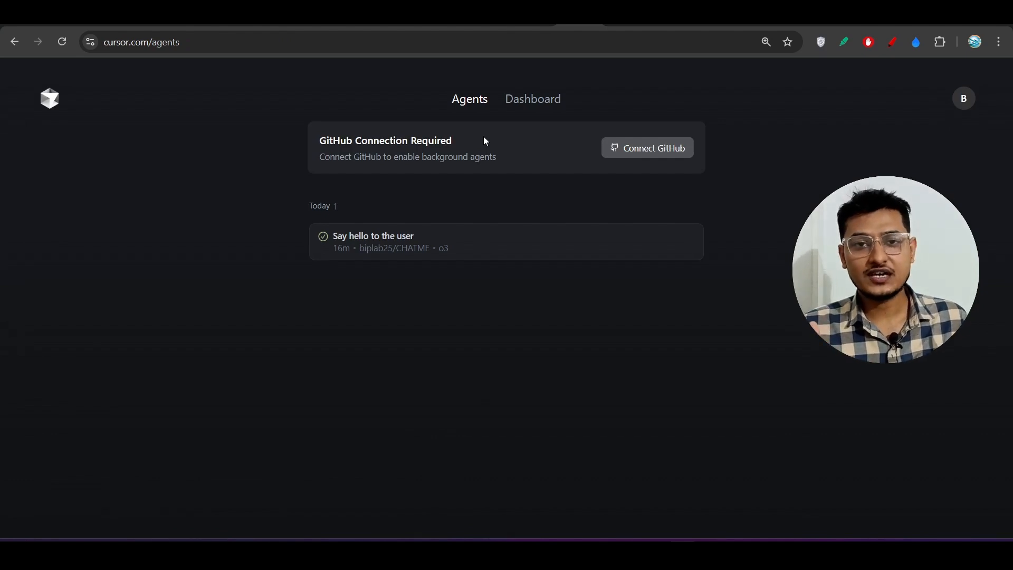
mouse_move(479, 119)
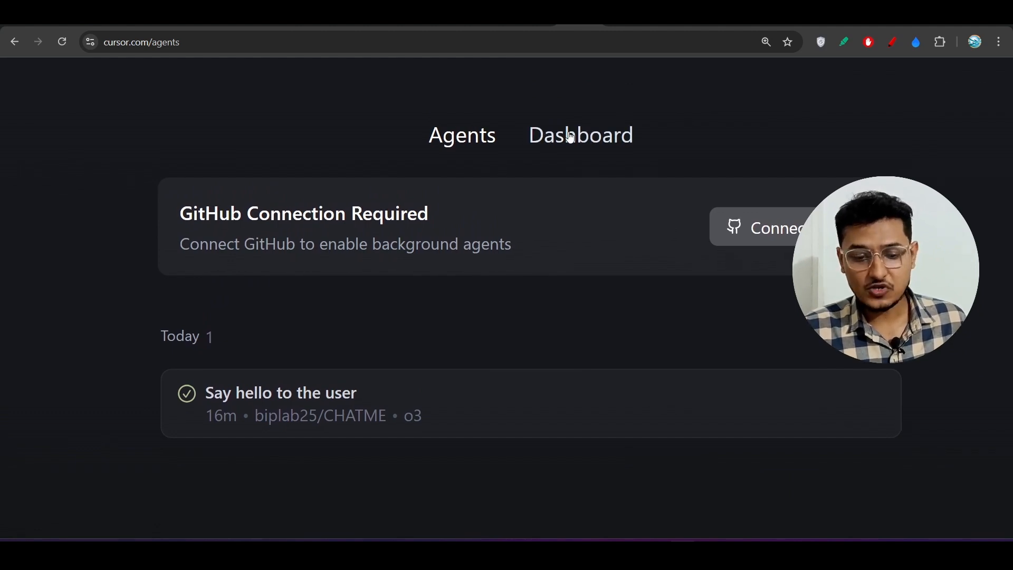
click(580, 135)
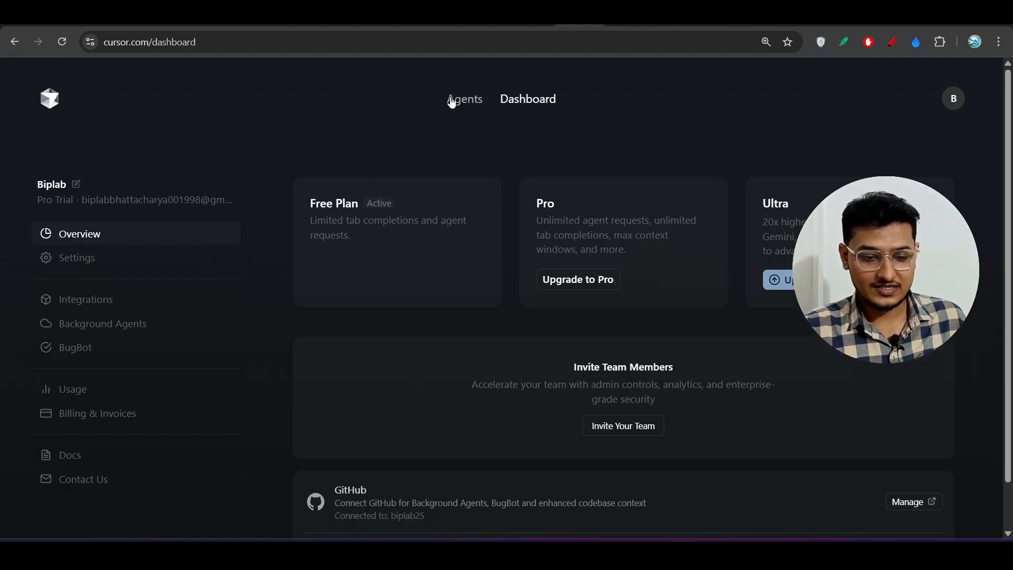
click(464, 98)
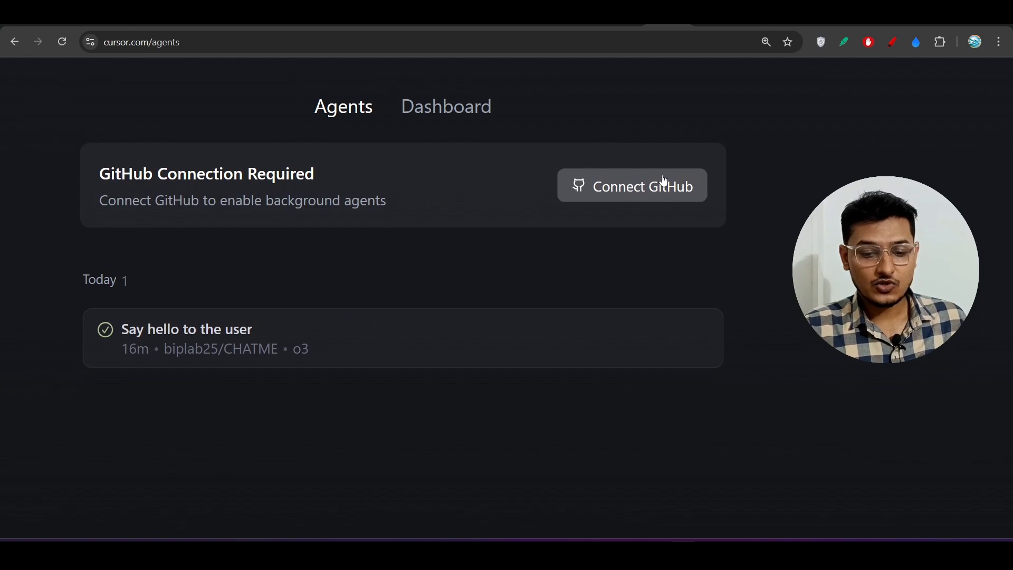
Connect GitHub, keep CHATME and browse models, then prompt 'add dark/light mode feature'
click(632, 185)
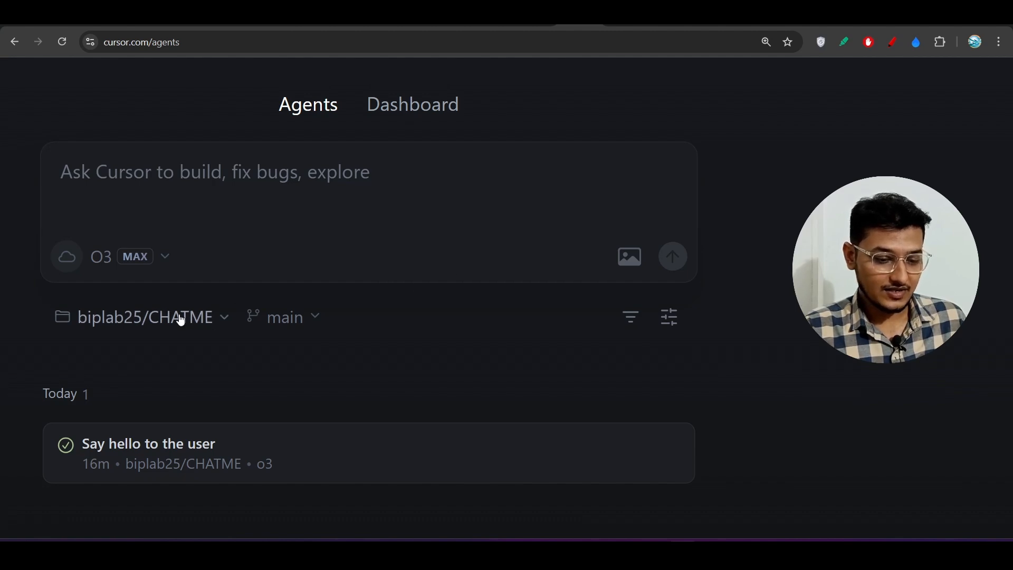
click(147, 317)
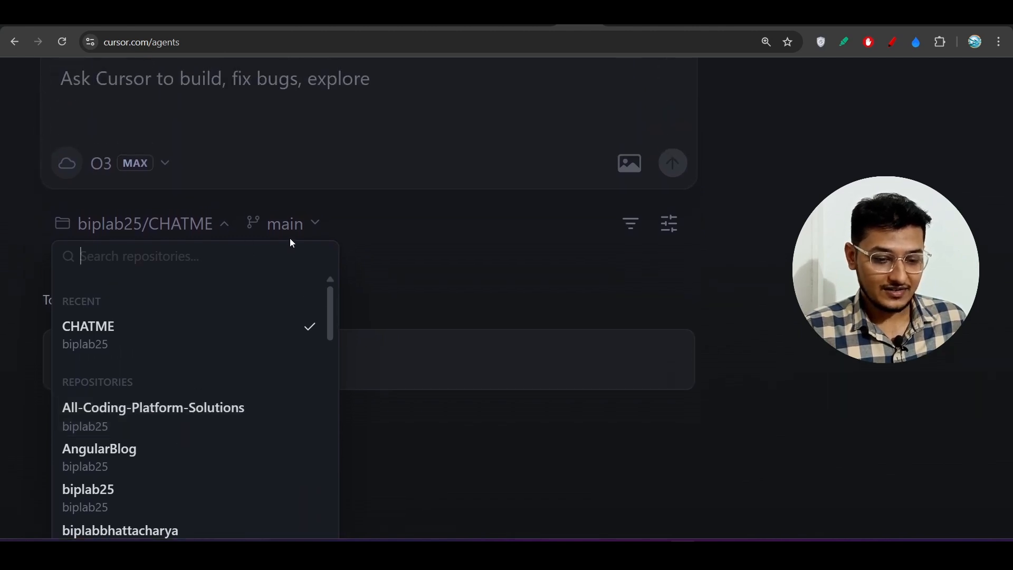
click(285, 223)
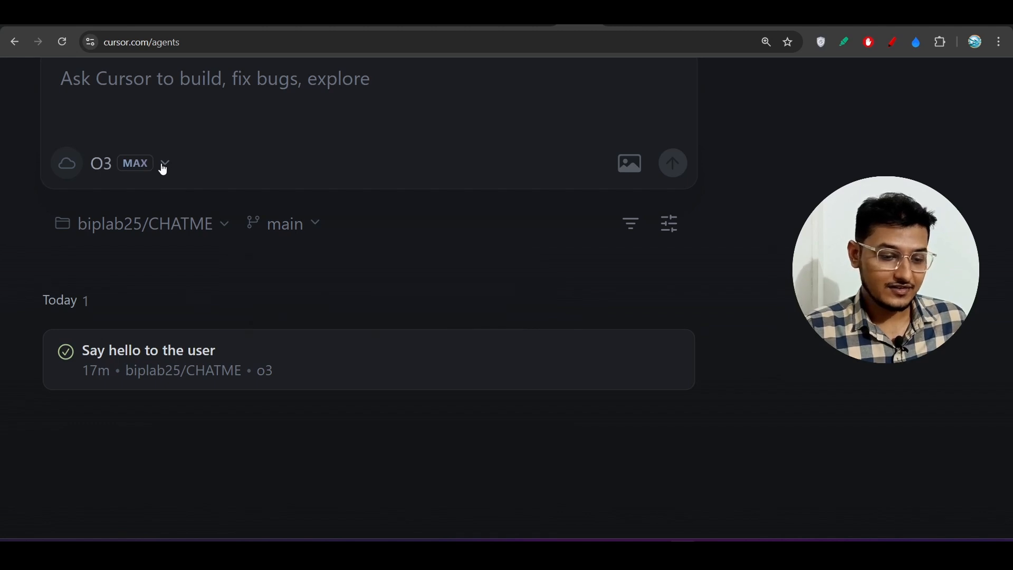
click(165, 163)
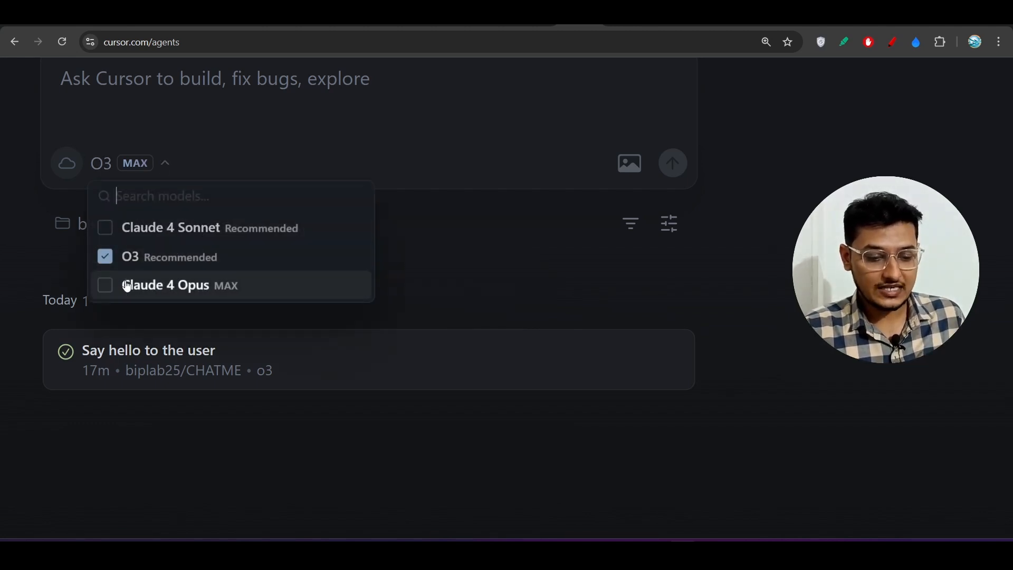
mouse_move(477, 252)
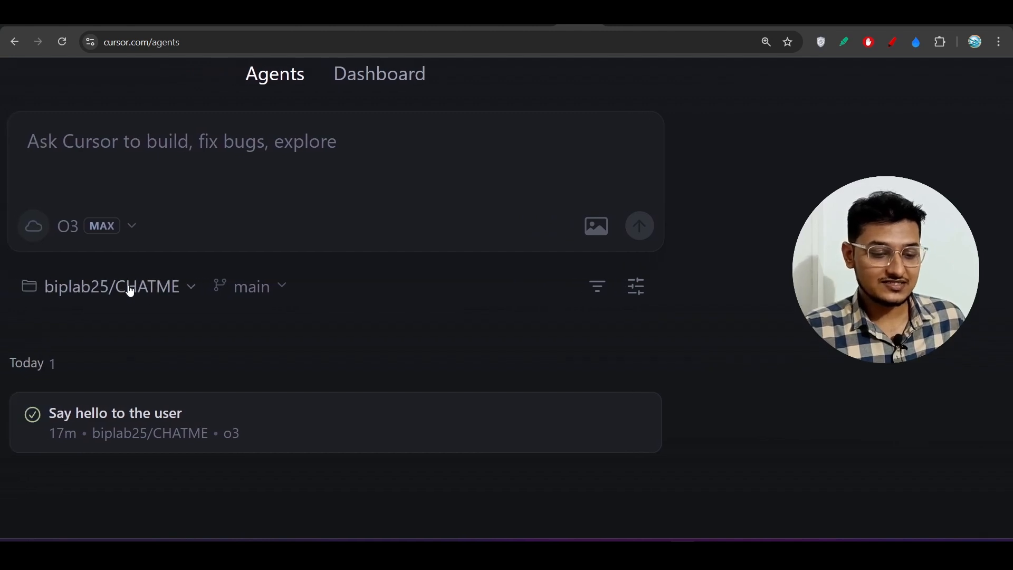
click(129, 286)
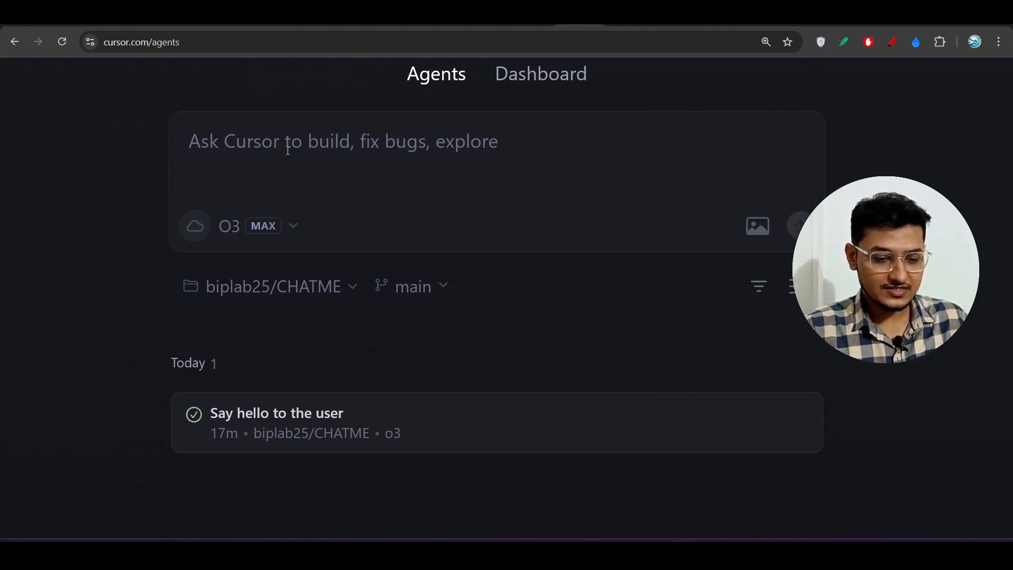
text(add dark/light mode feature)
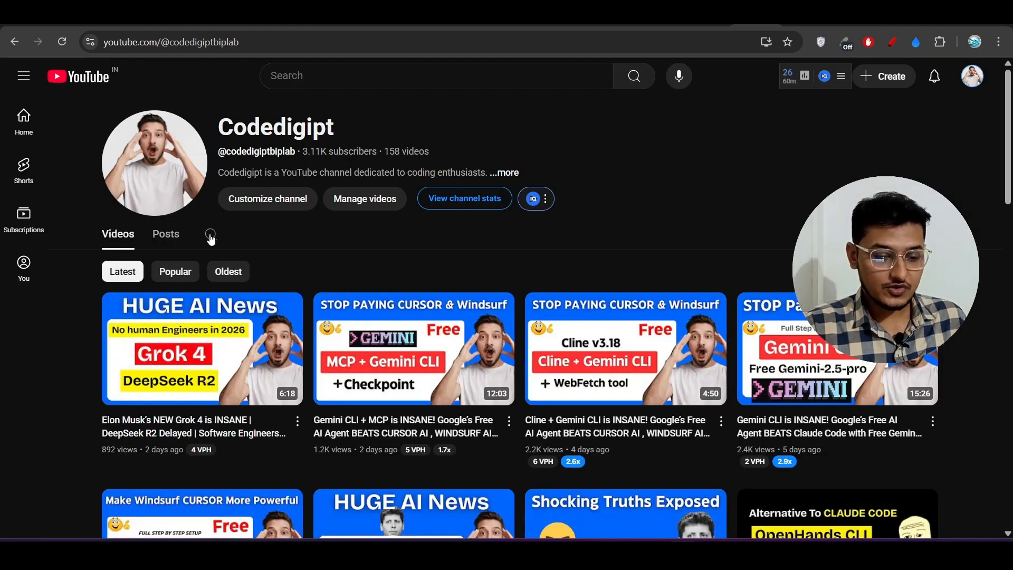
Search the Codedigipt channel's videos for 'jules'
click(211, 236)
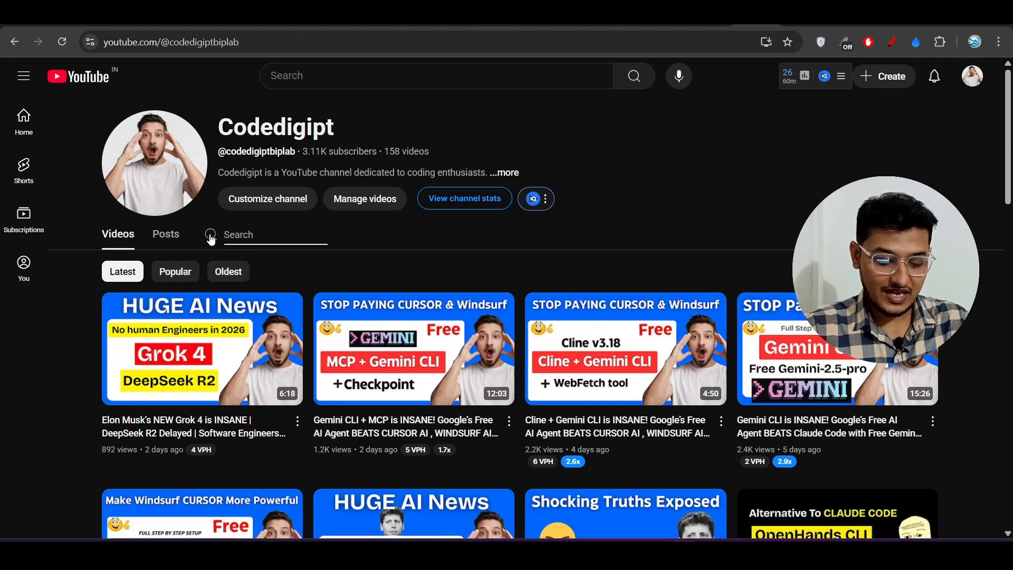
text(jules)
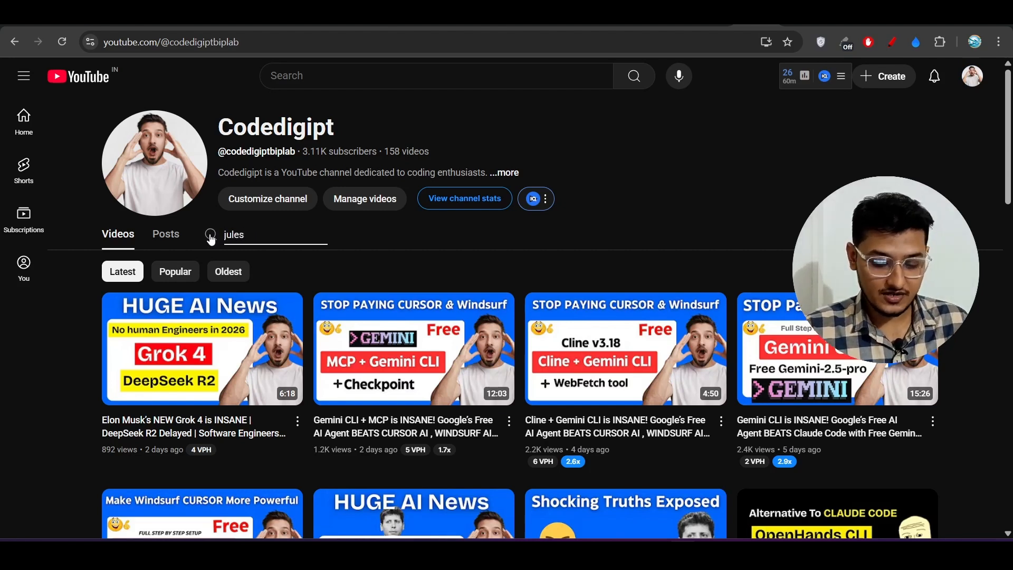
key(Enter)
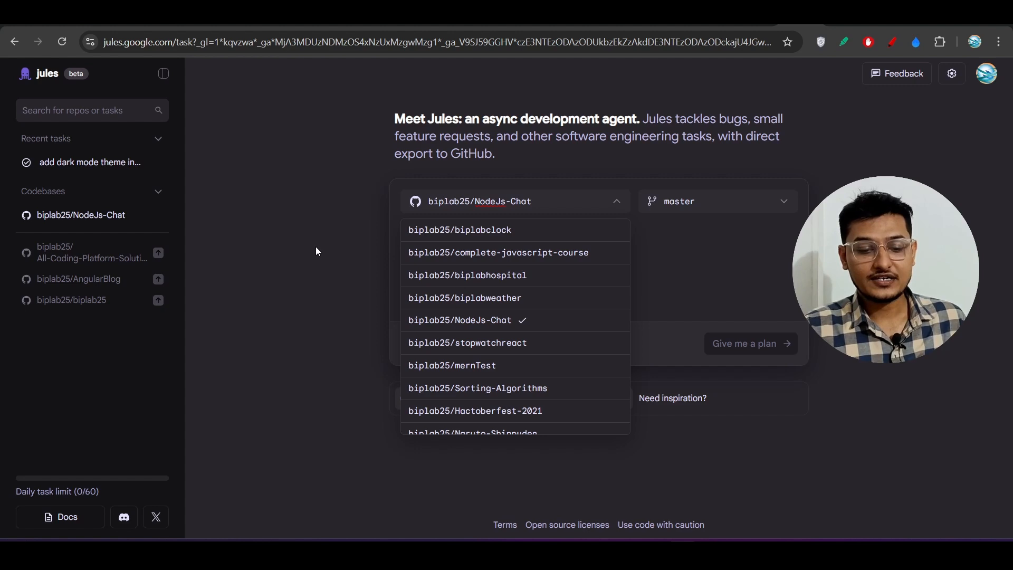
click(460, 319)
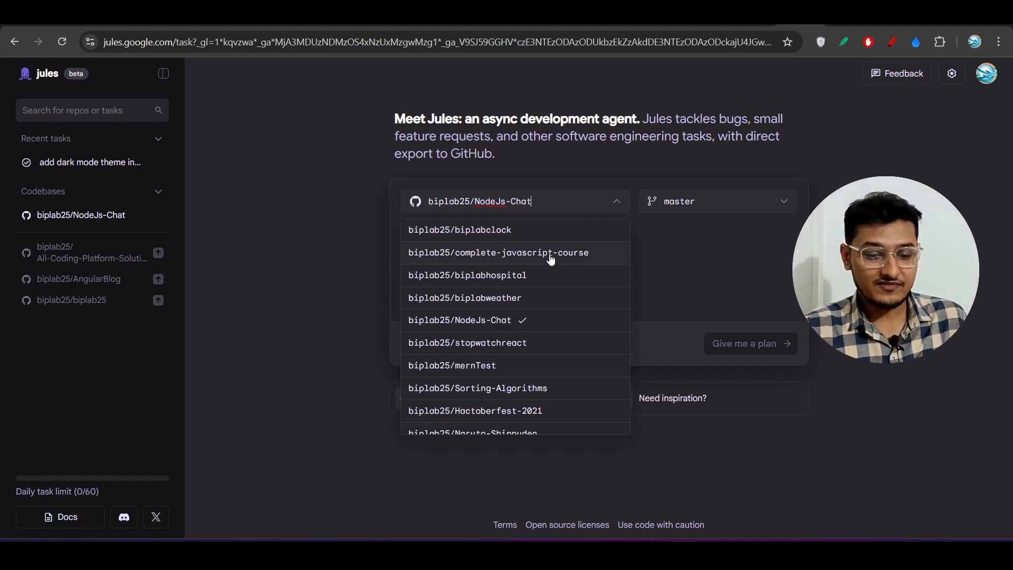
click(718, 201)
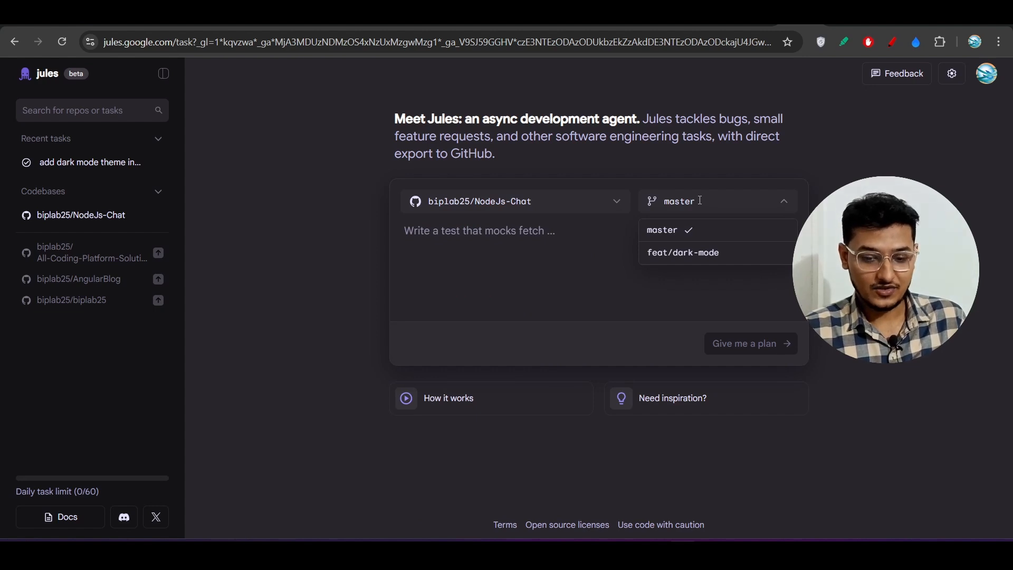
click(679, 229)
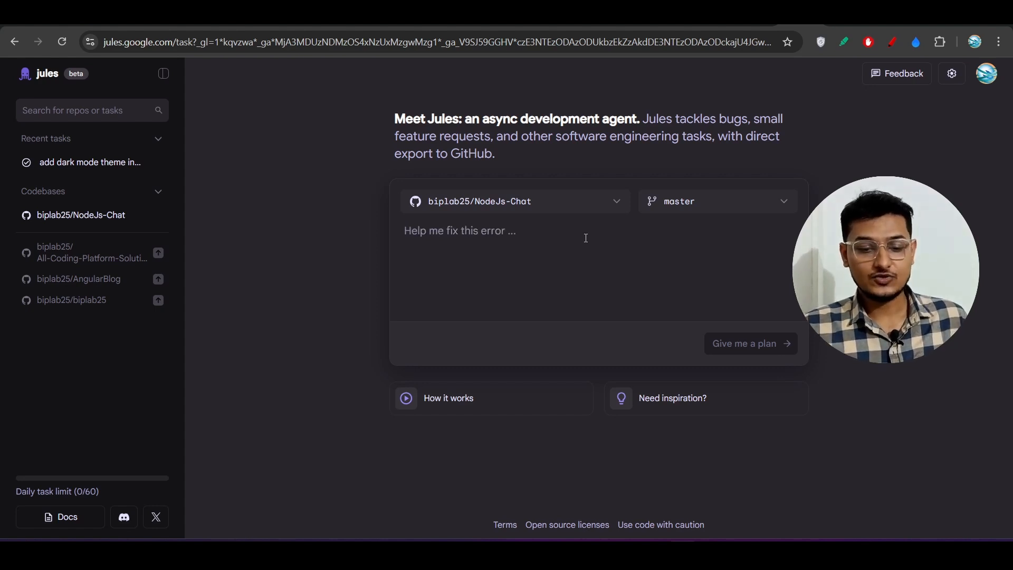
text(Help m)
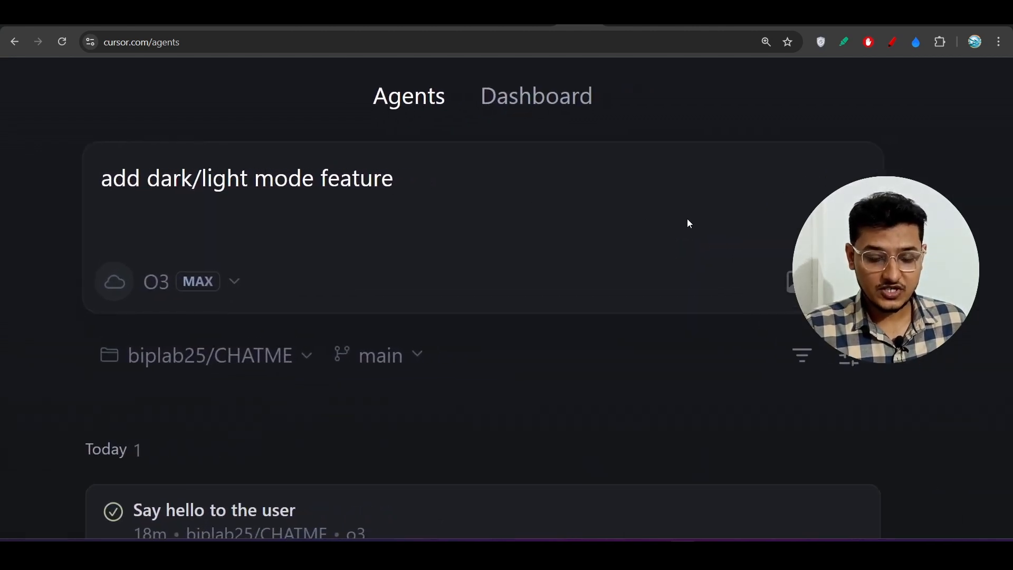
Check repositories and scroll the agents list as the dark/light mode agent starts
click(208, 356)
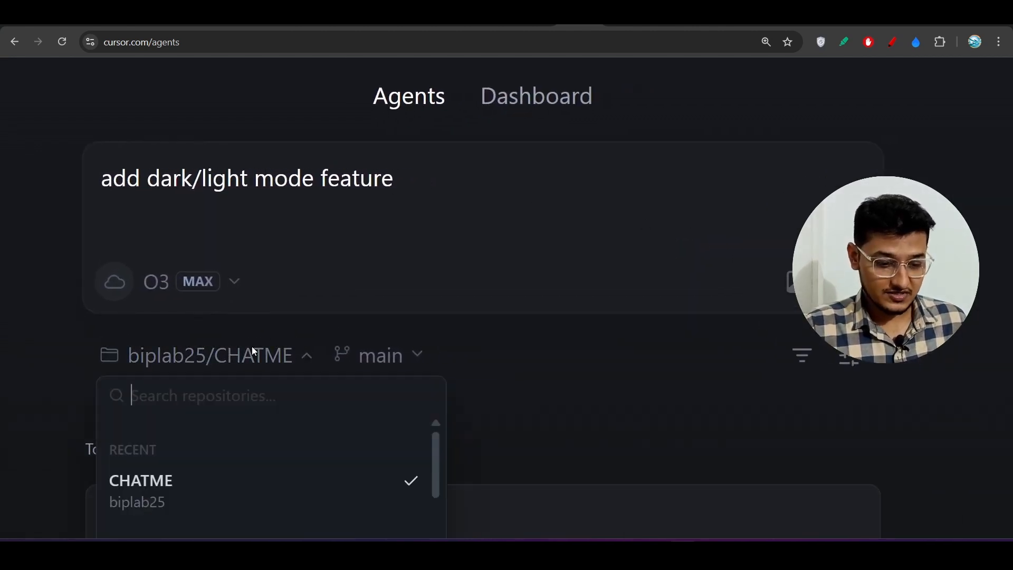
scroll(down, 3)
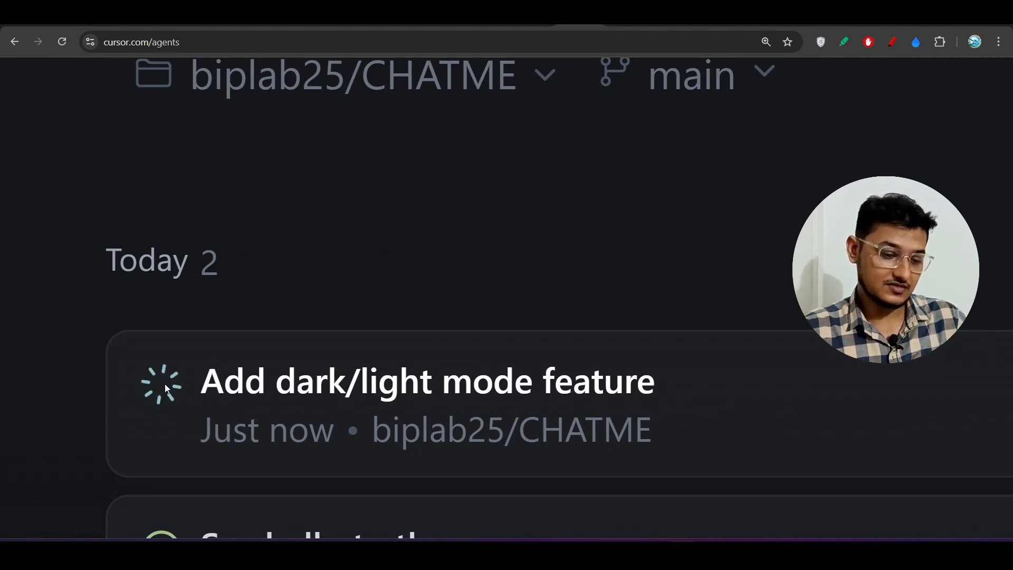
scroll(down, 3)
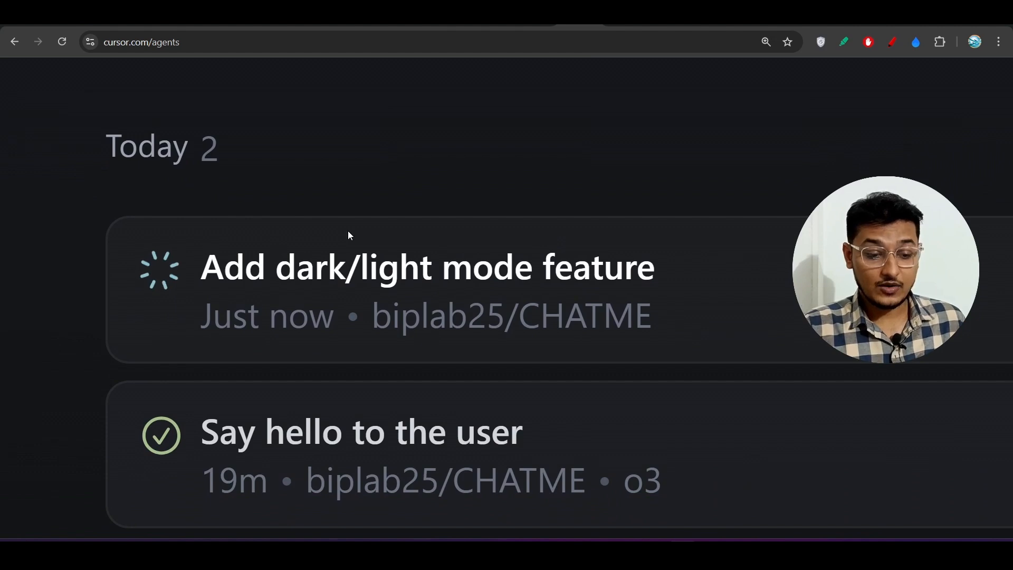
mouse_move(191, 433)
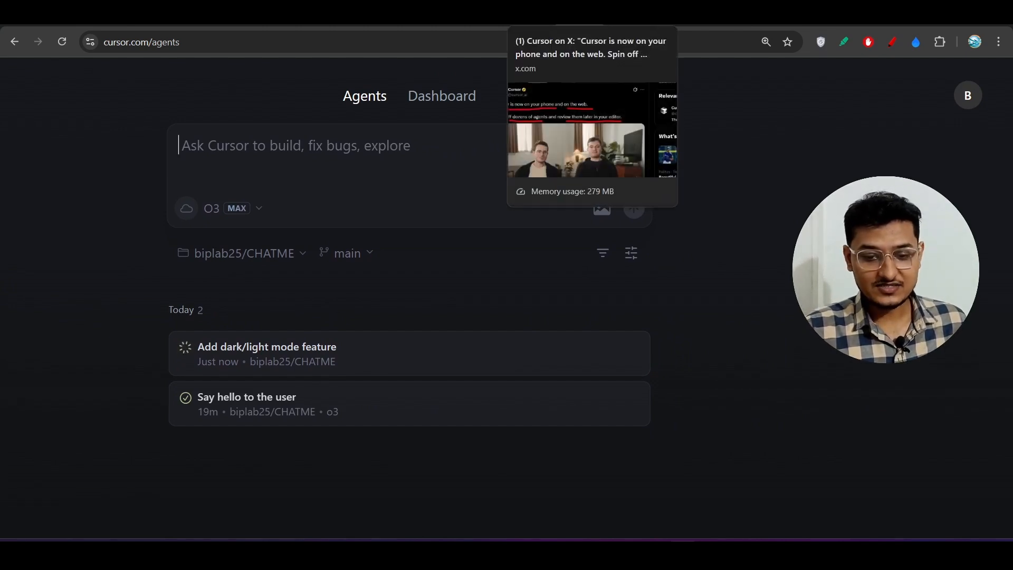
click(589, 52)
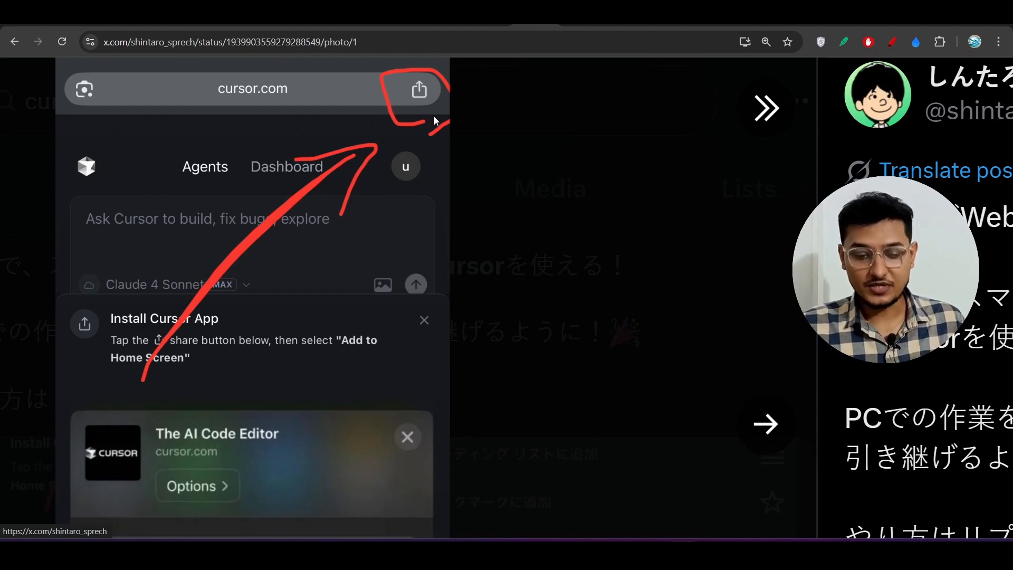
Step through the X post's Cursor phone-app screenshots, then scroll the results
click(418, 90)
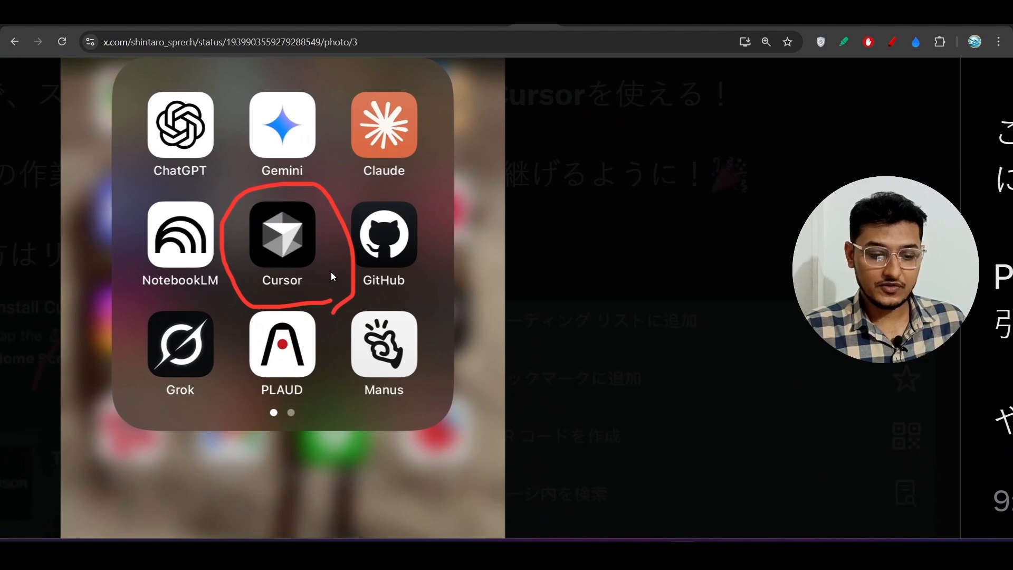
mouse_move(305, 269)
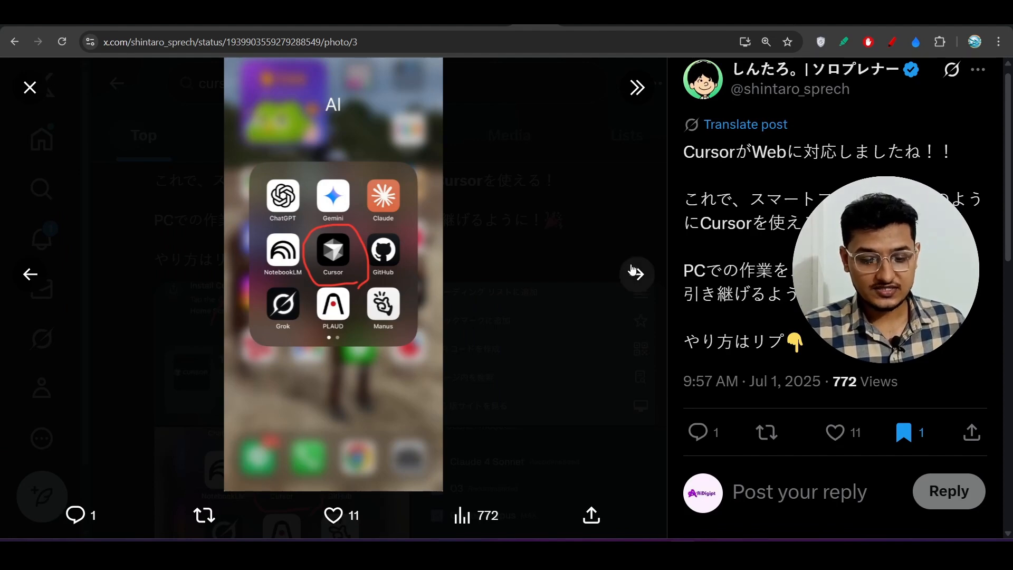
click(636, 87)
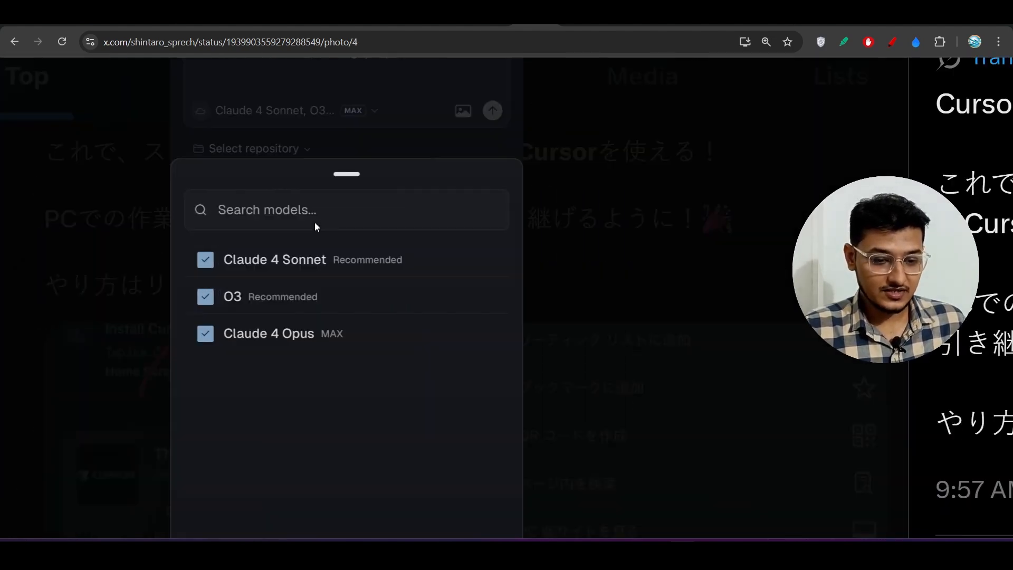
mouse_move(279, 137)
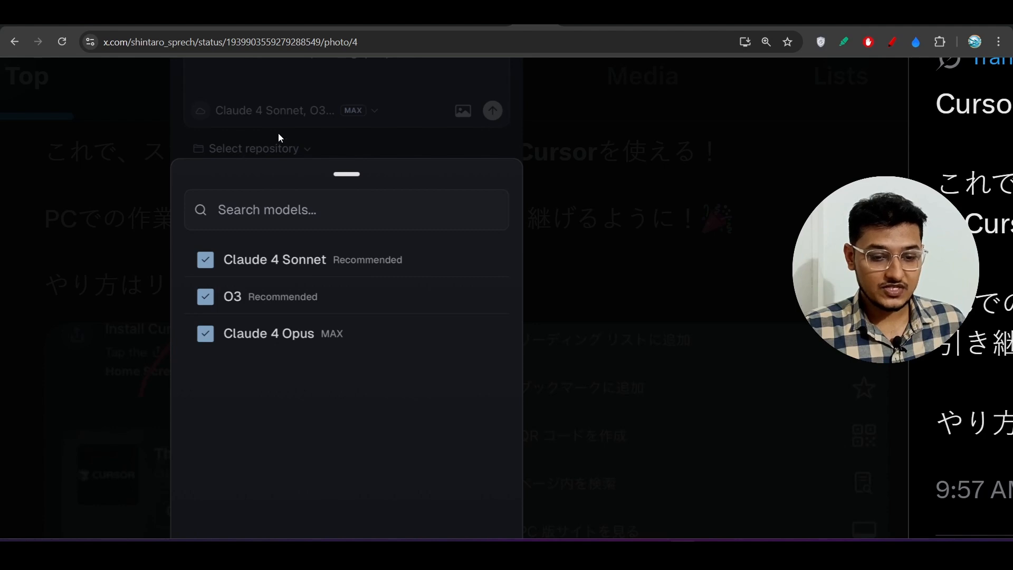
mouse_move(301, 128)
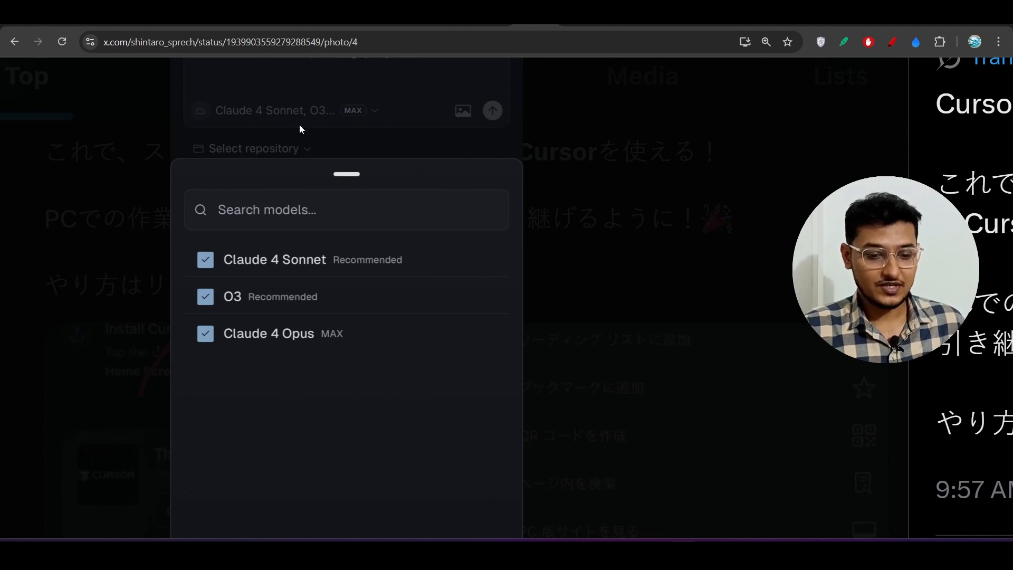
mouse_move(304, 142)
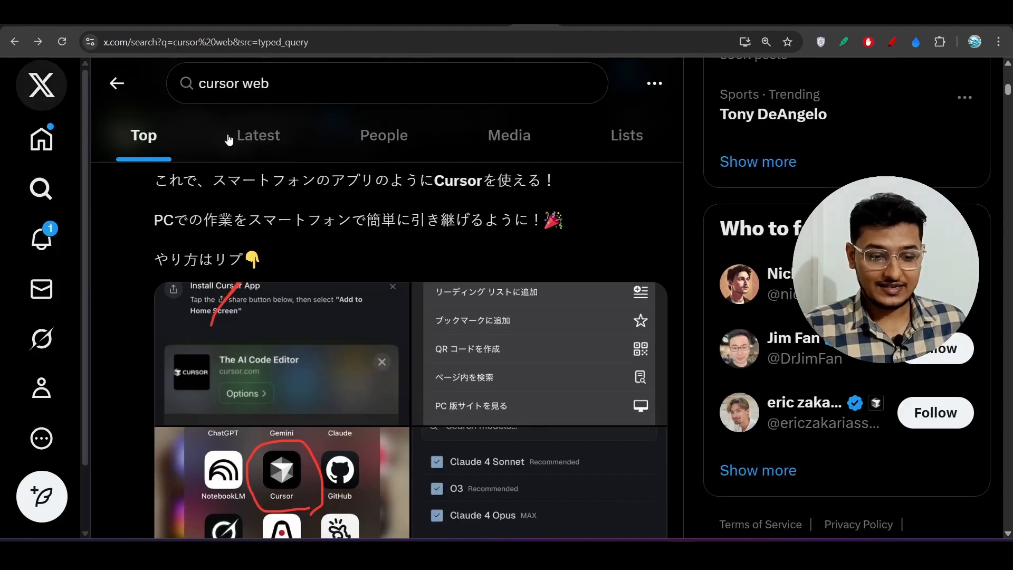
scroll(down, 3)
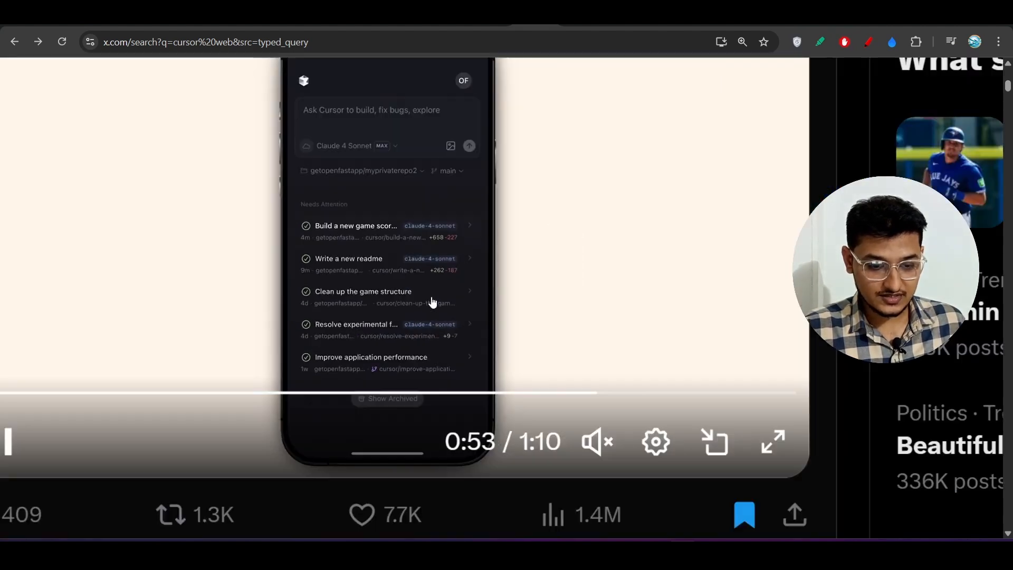
Play the Cursor phone demo video in the X post
click(355, 230)
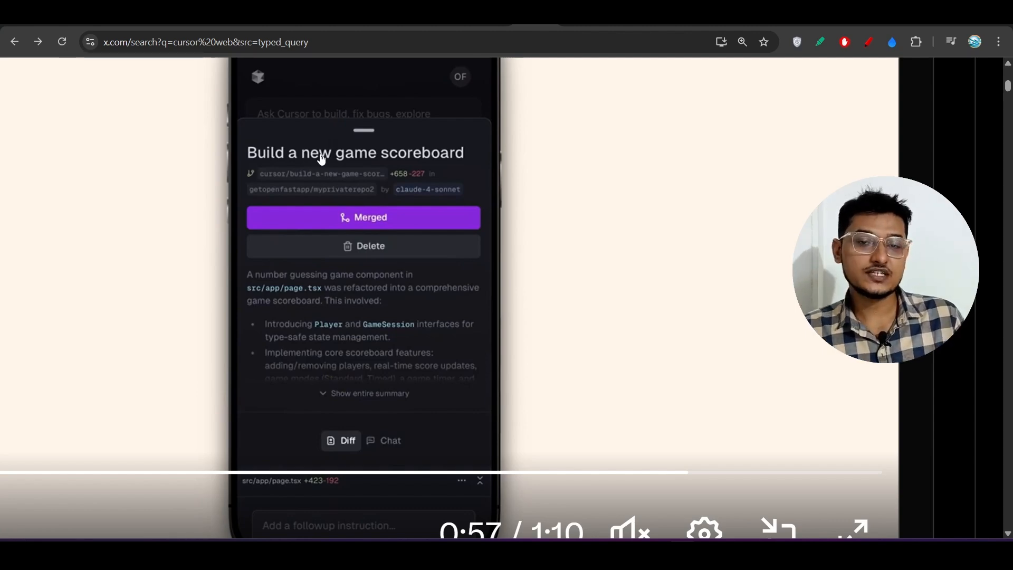
mouse_move(493, 197)
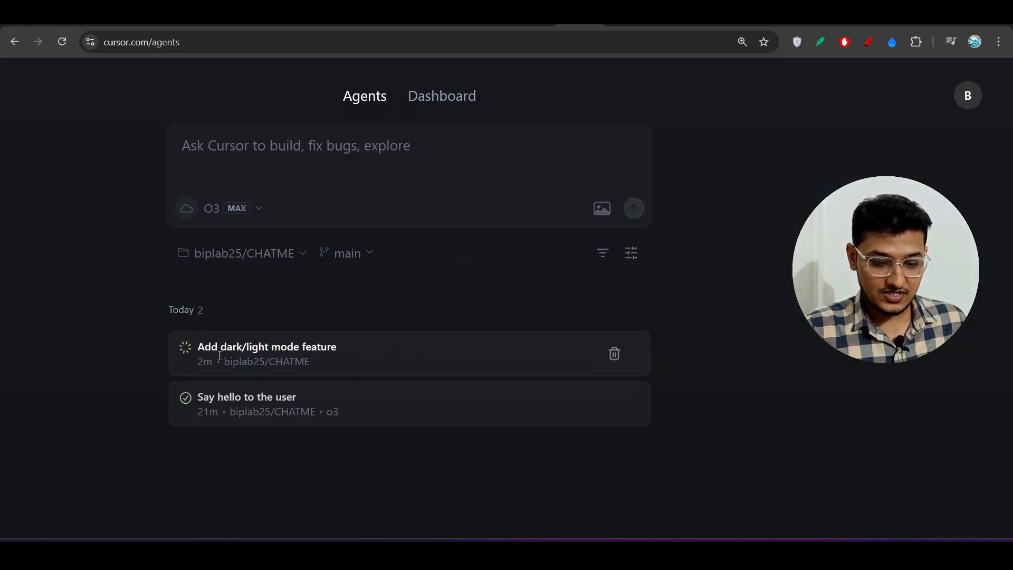
mouse_move(281, 414)
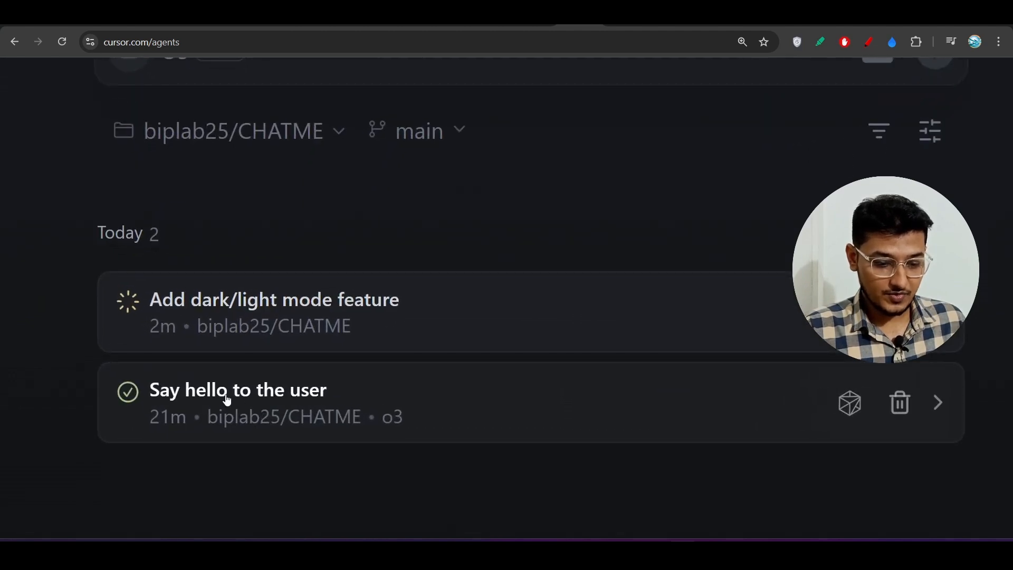
Open the 'Say hello to the user' agent card to see its details
click(237, 390)
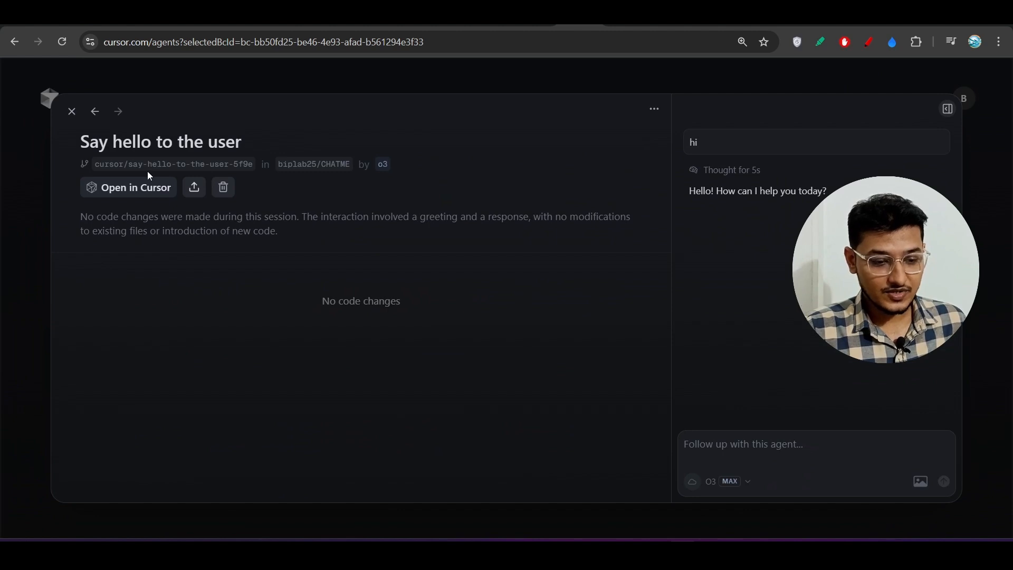
mouse_move(381, 291)
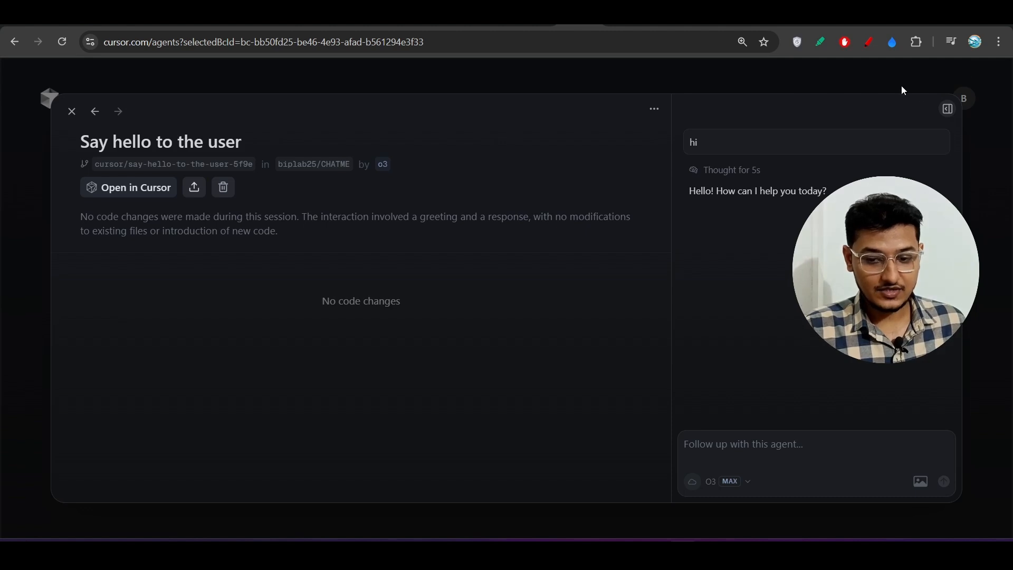
mouse_move(72, 112)
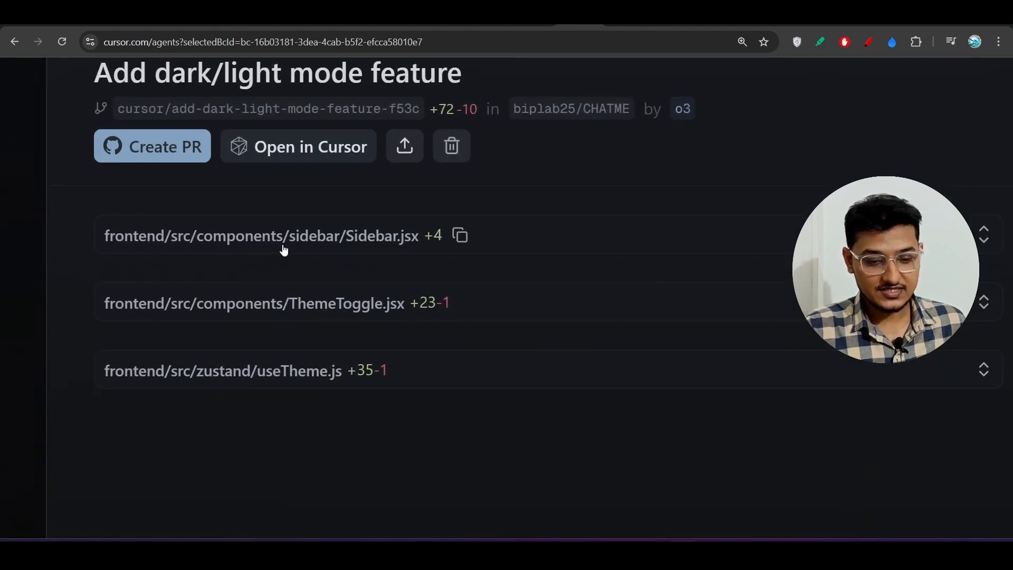
mouse_move(474, 268)
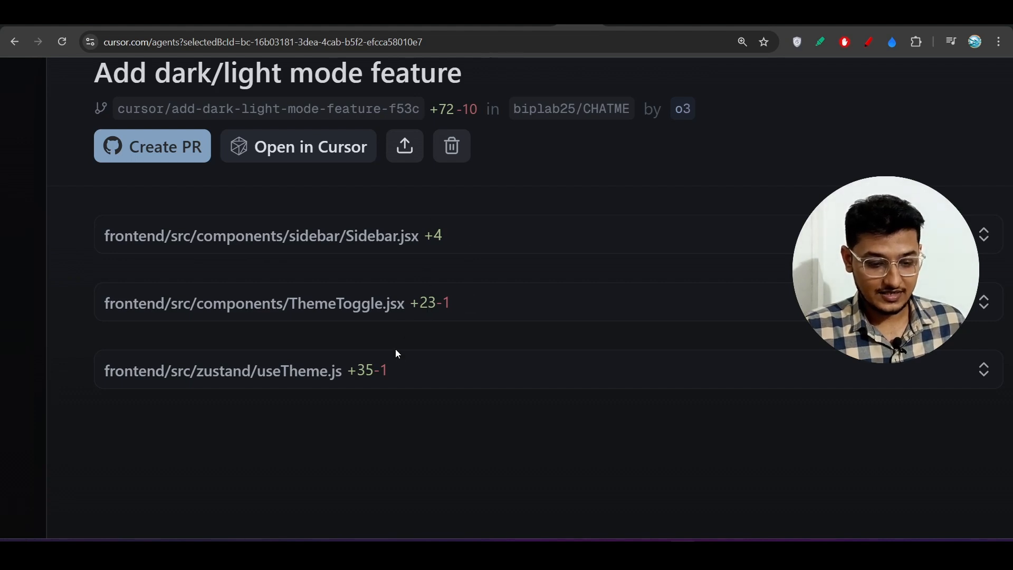
mouse_move(389, 311)
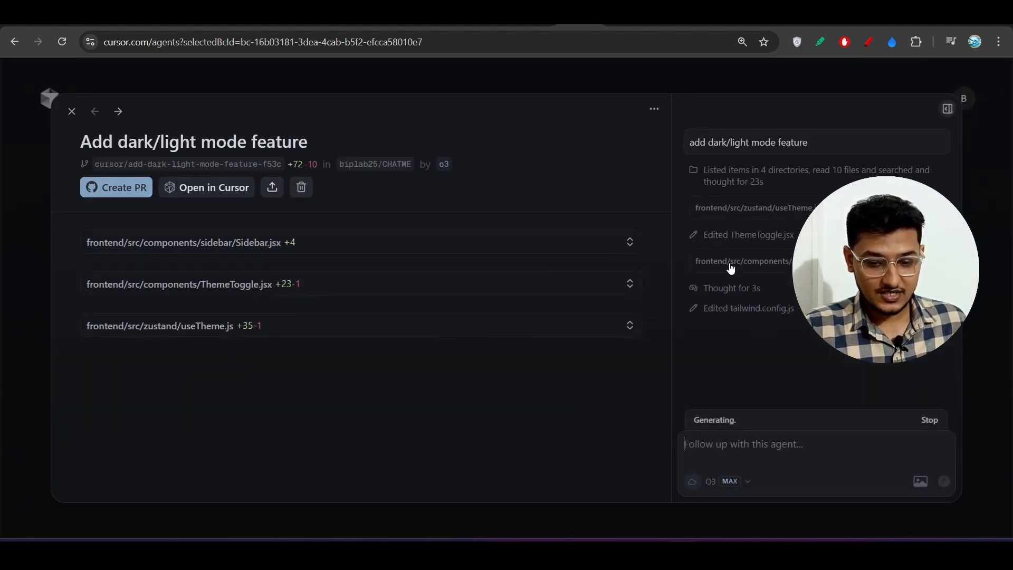
mouse_move(217, 240)
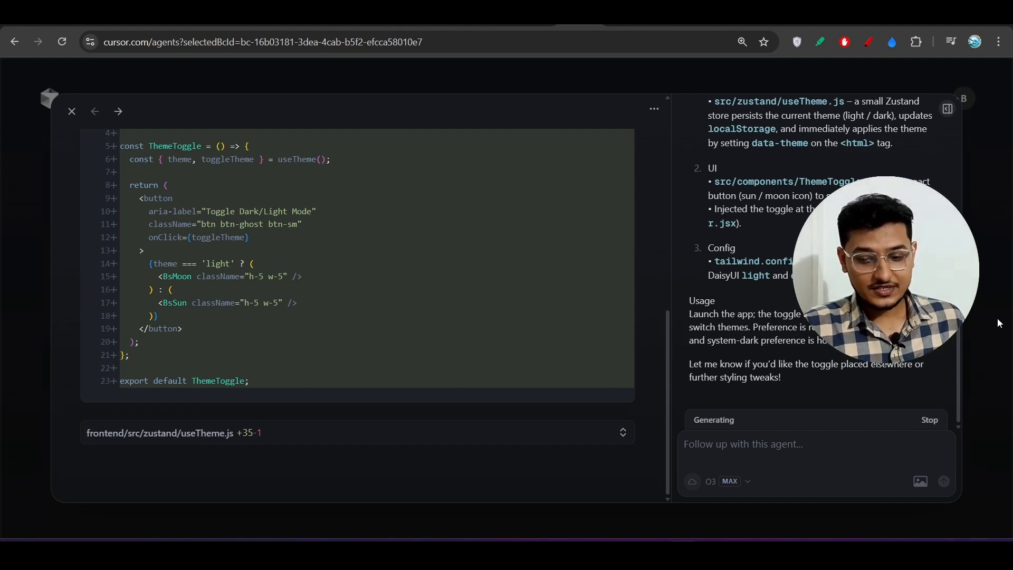
Open the 'Add dark/light mode feature' agent to view its three file diffs
click(72, 111)
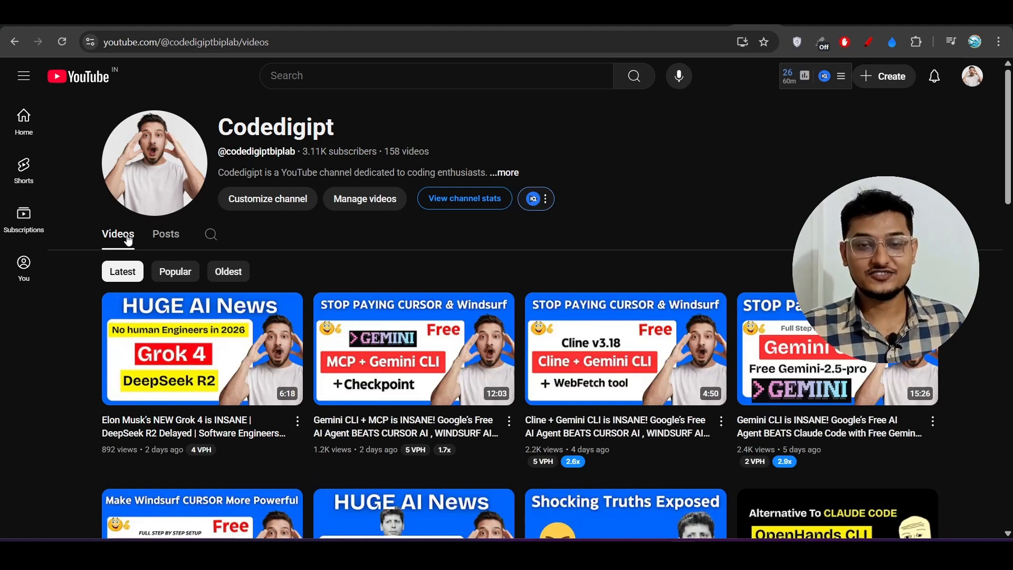
mouse_move(77, 344)
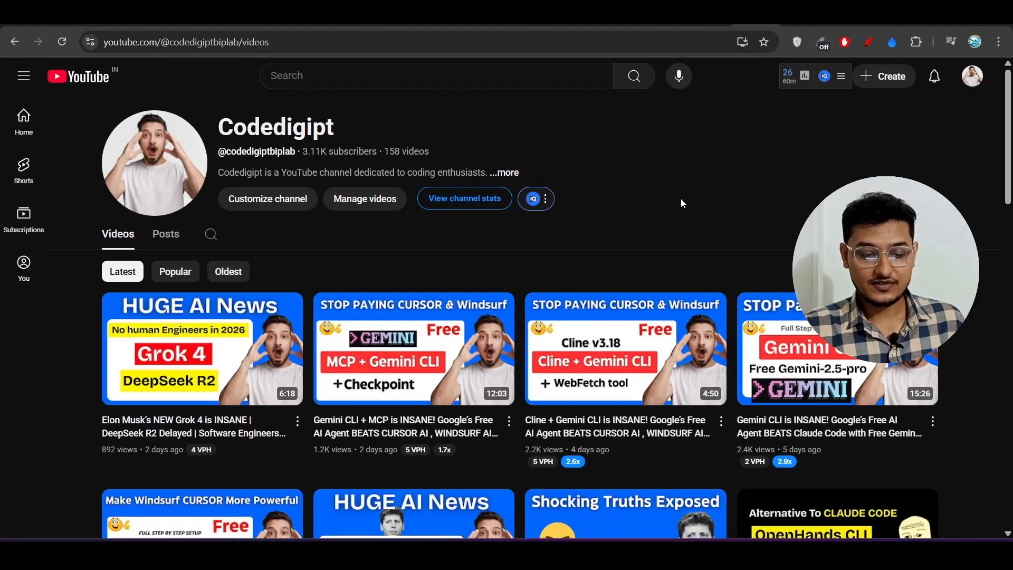
Scroll the Codedigipt channel's Videos page showing its latest uploads
scroll(down, 3)
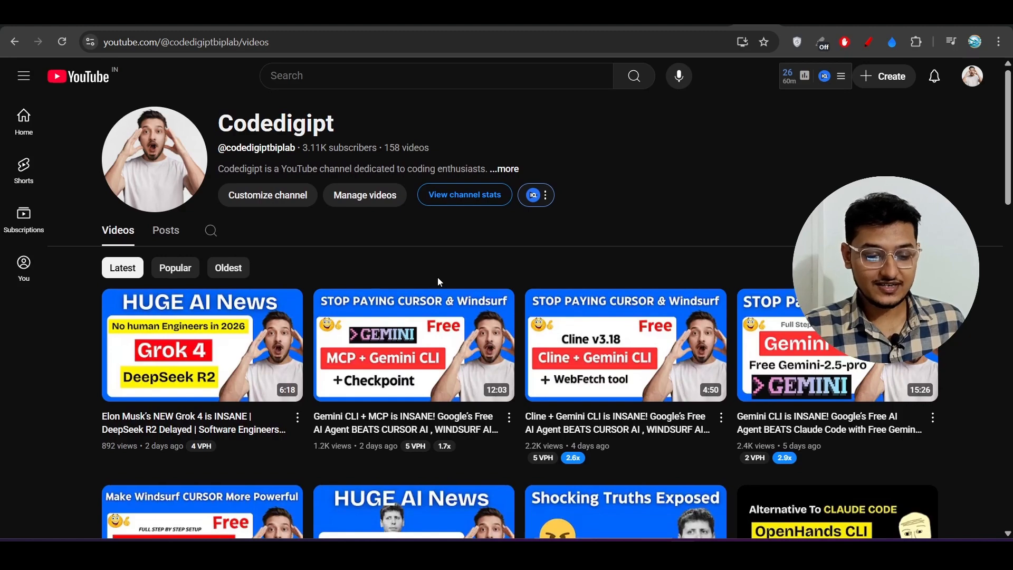